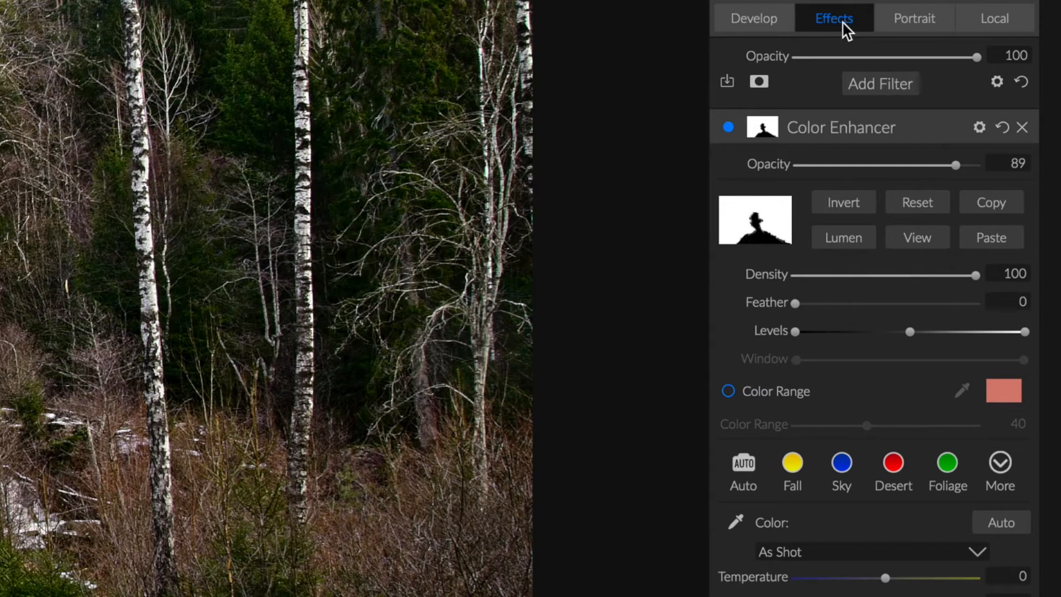
mouse_move(899, 92)
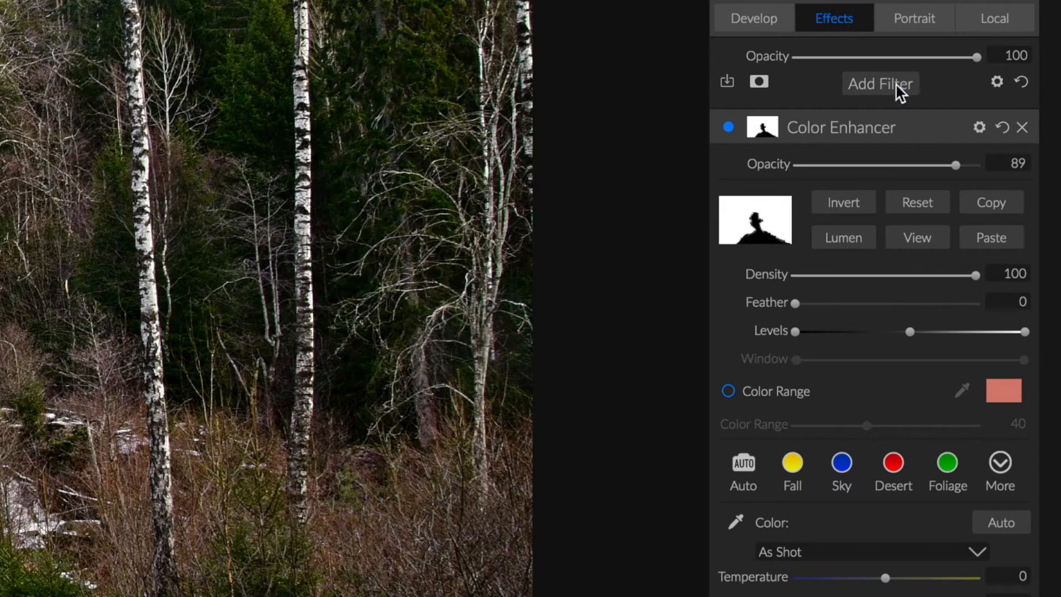
Add a Curves filter above the Color Enhancer and start a gentle S-curve with one control point.
left_click(880, 83)
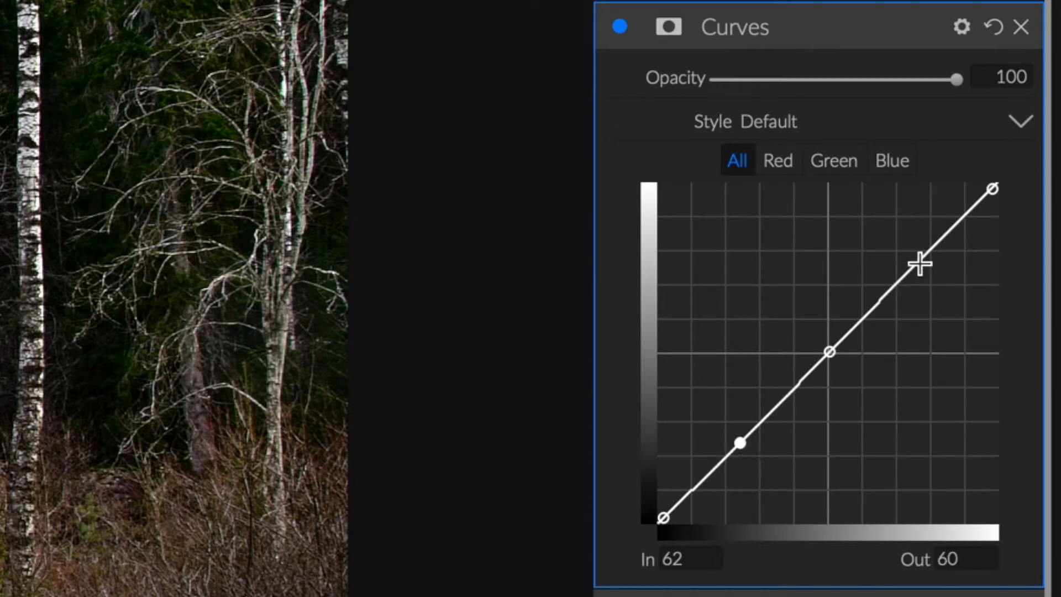
left_click_drag(919, 264, 924, 258)
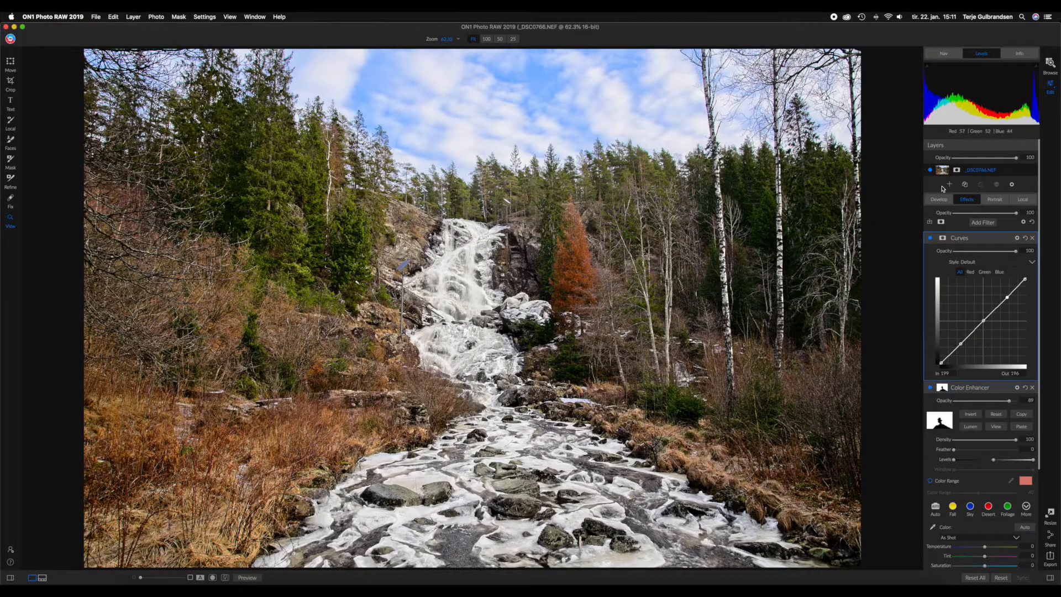
mouse_move(1036, 71)
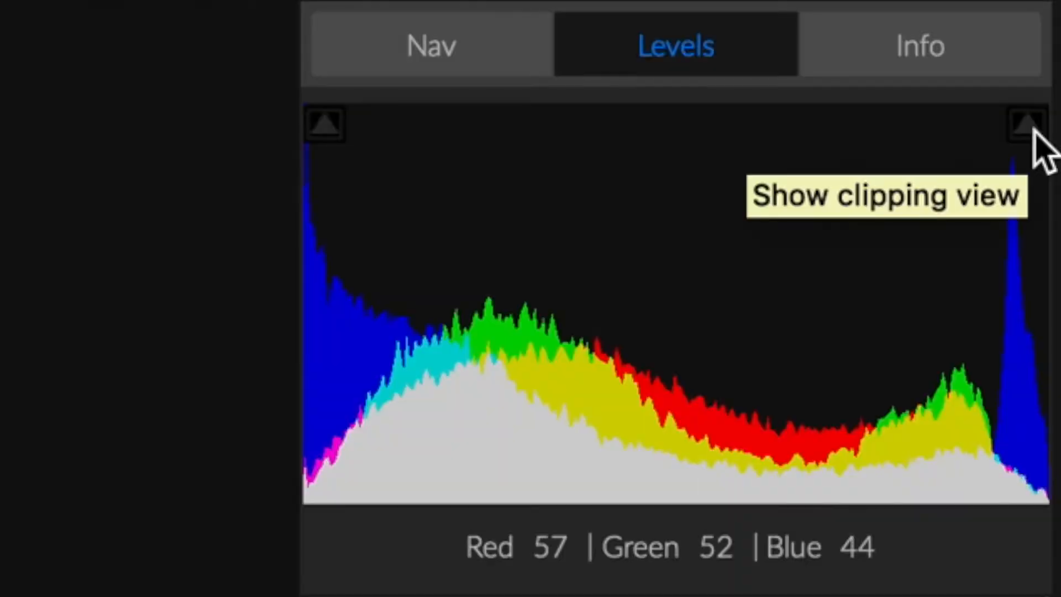
mouse_move(697, 68)
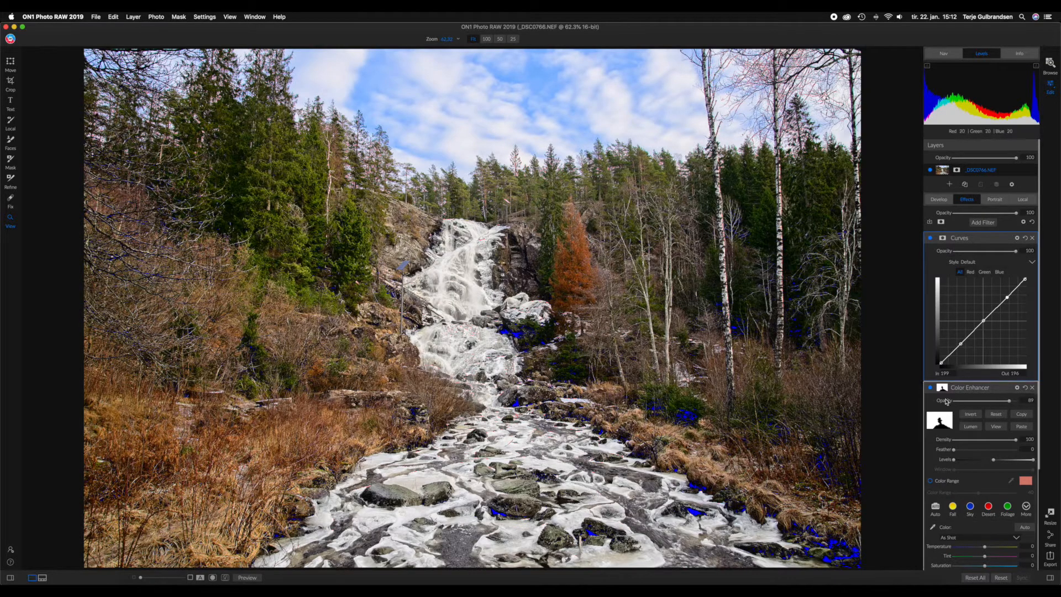
mouse_move(470, 335)
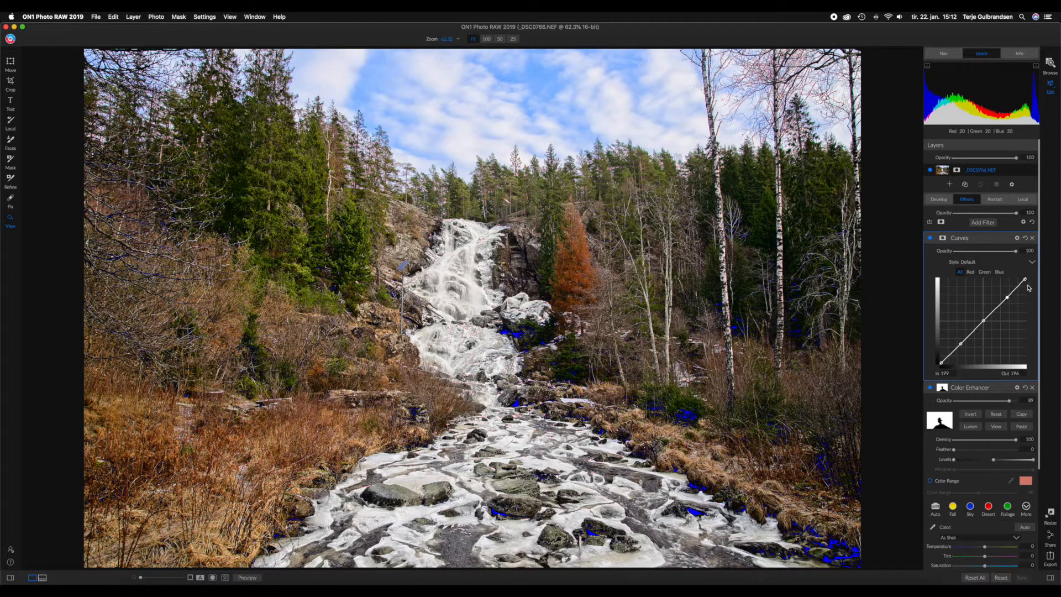
mouse_move(971, 335)
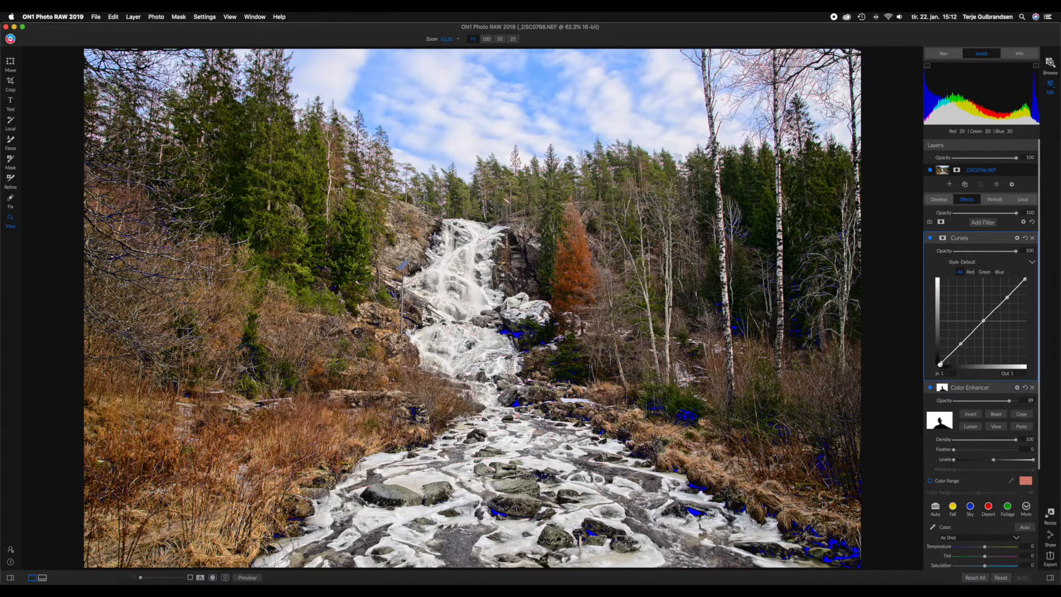
Pull the shadow point down to about In 62 / Out 34 to deepen the darks.
left_click_drag(939, 364, 939, 362)
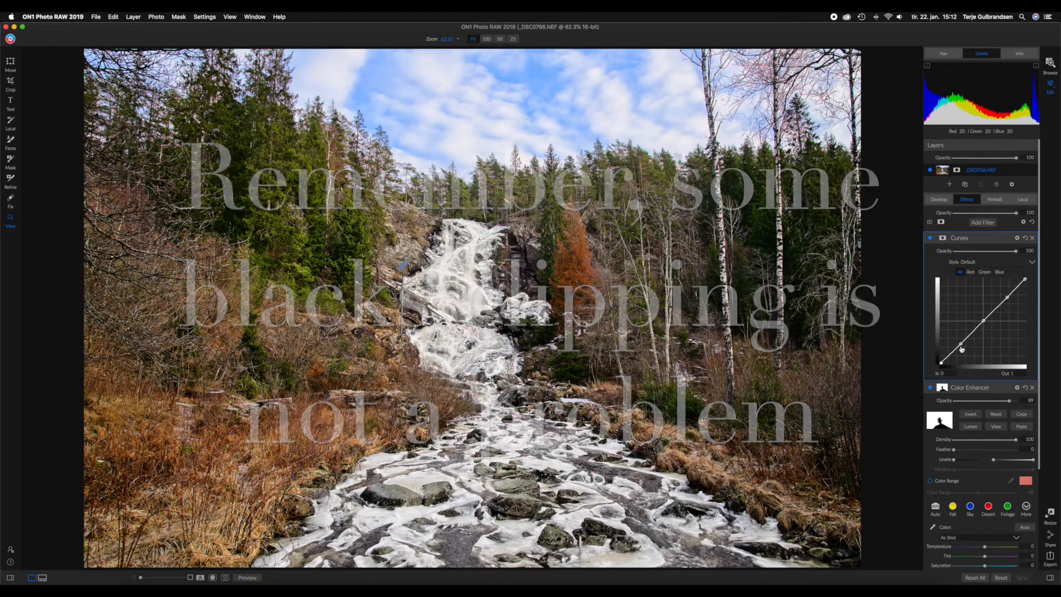
left_click_drag(942, 359, 959, 346)
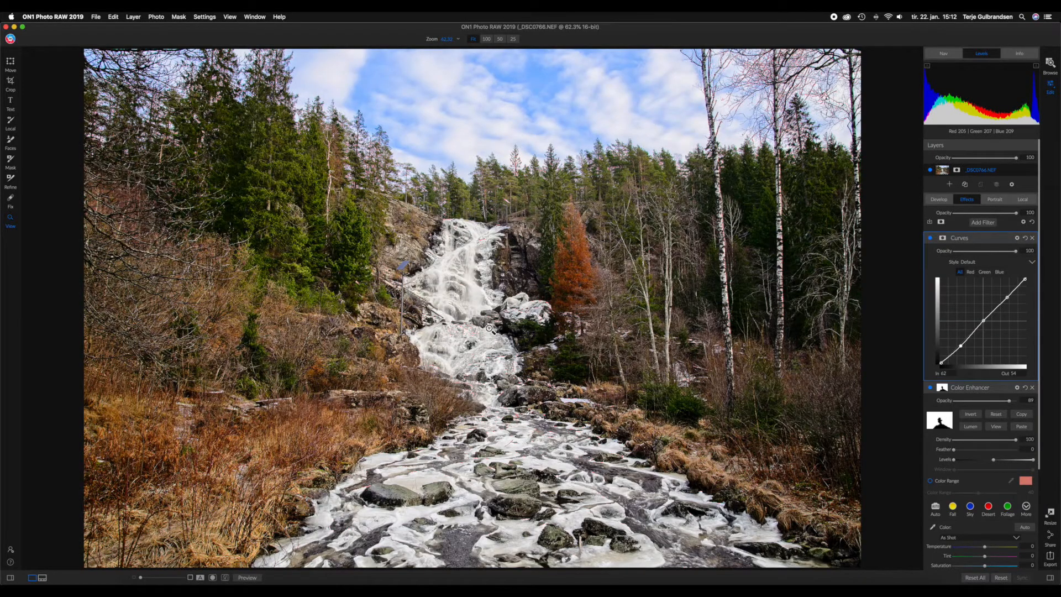
mouse_move(485, 334)
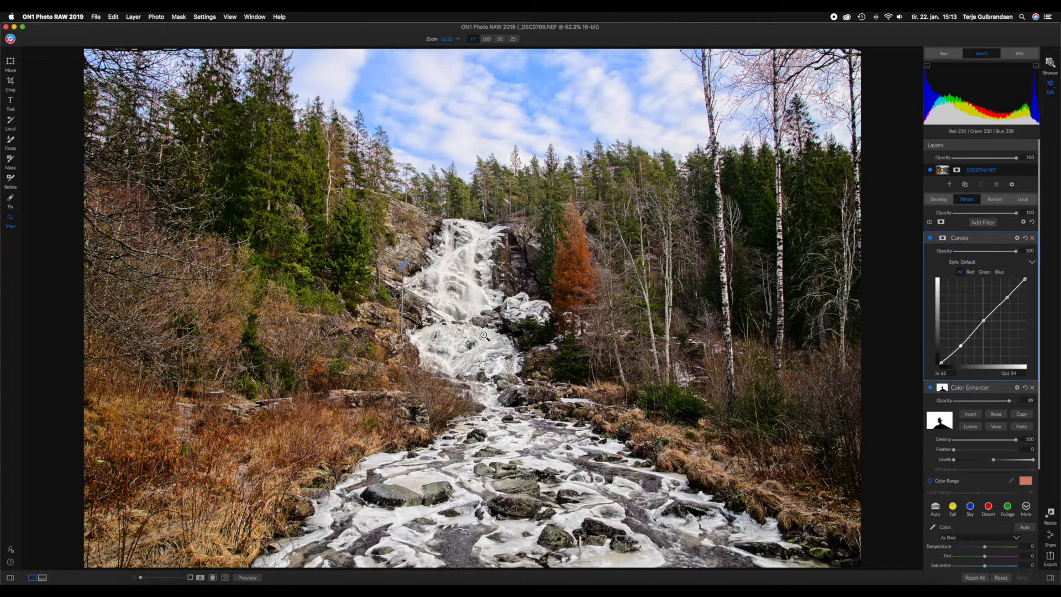
mouse_move(664, 325)
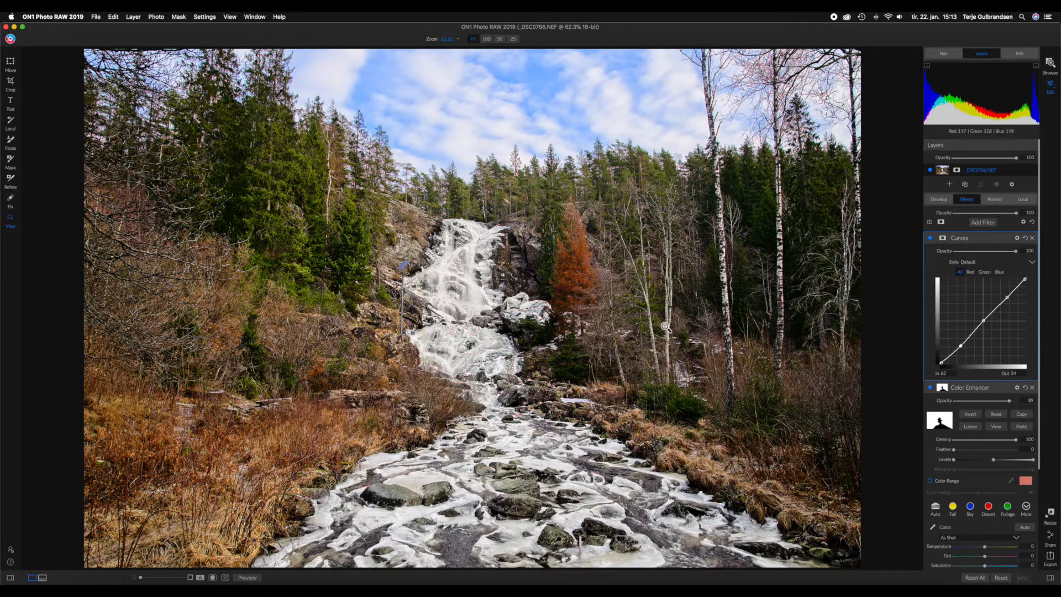
mouse_move(726, 263)
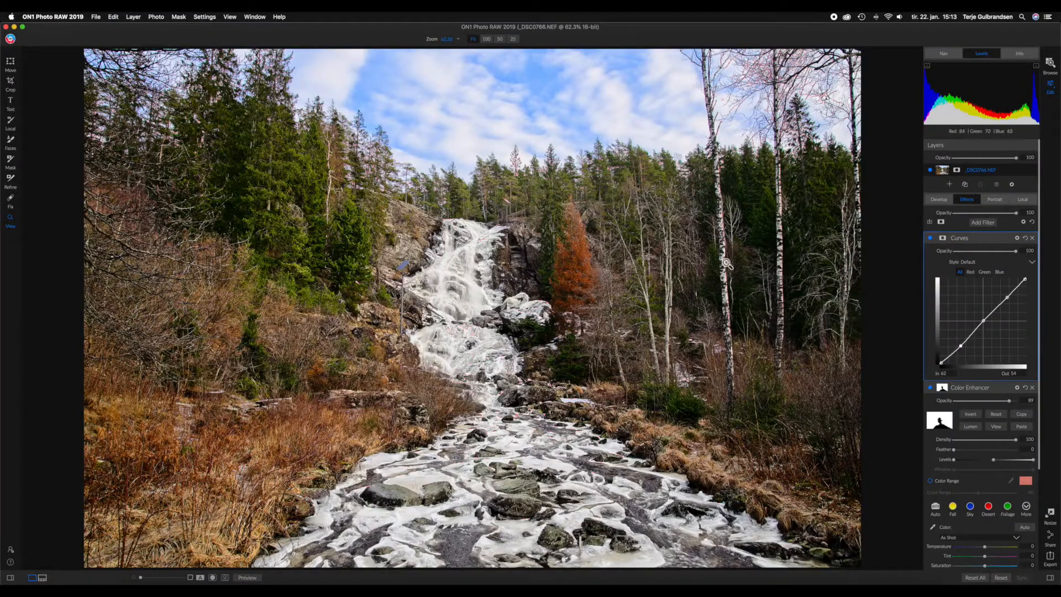
mouse_move(777, 80)
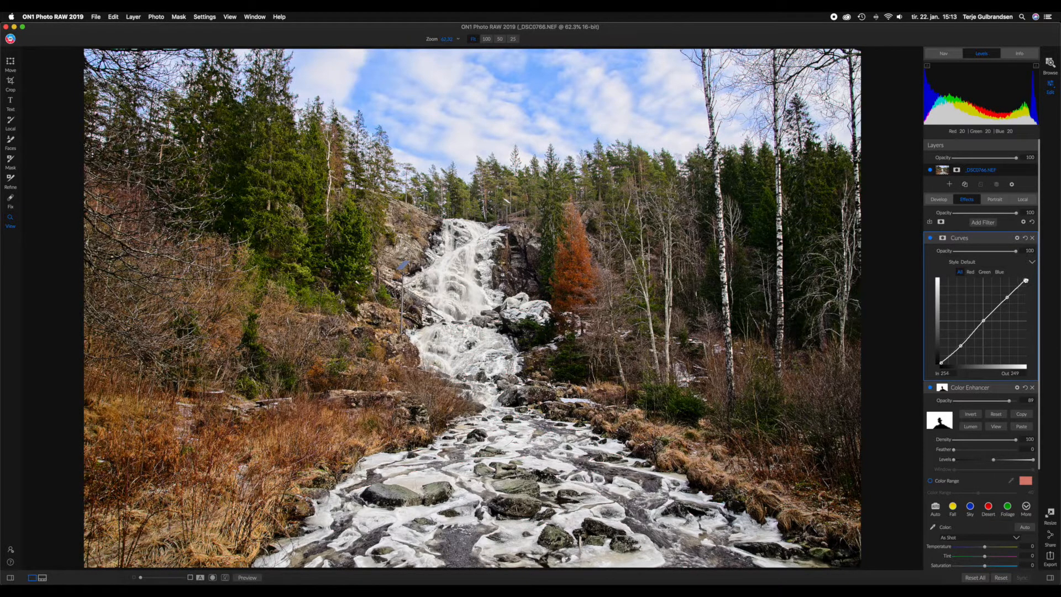
Lower the curve's top white point to about Out 249 to tame the brightest highlights.
left_click_drag(1025, 280, 1024, 283)
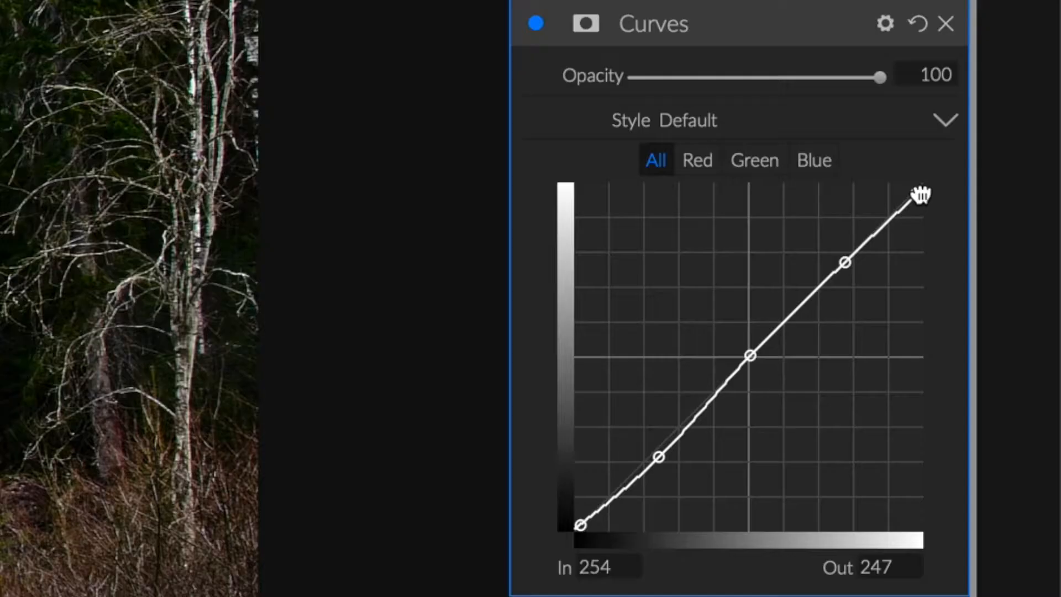
left_click_drag(917, 197, 915, 193)
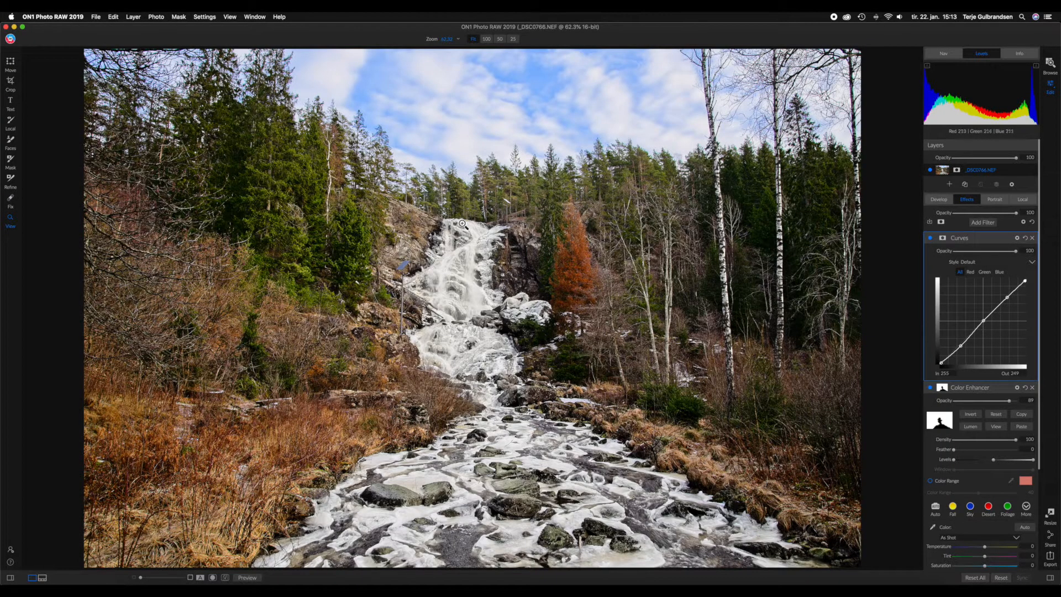
mouse_move(476, 323)
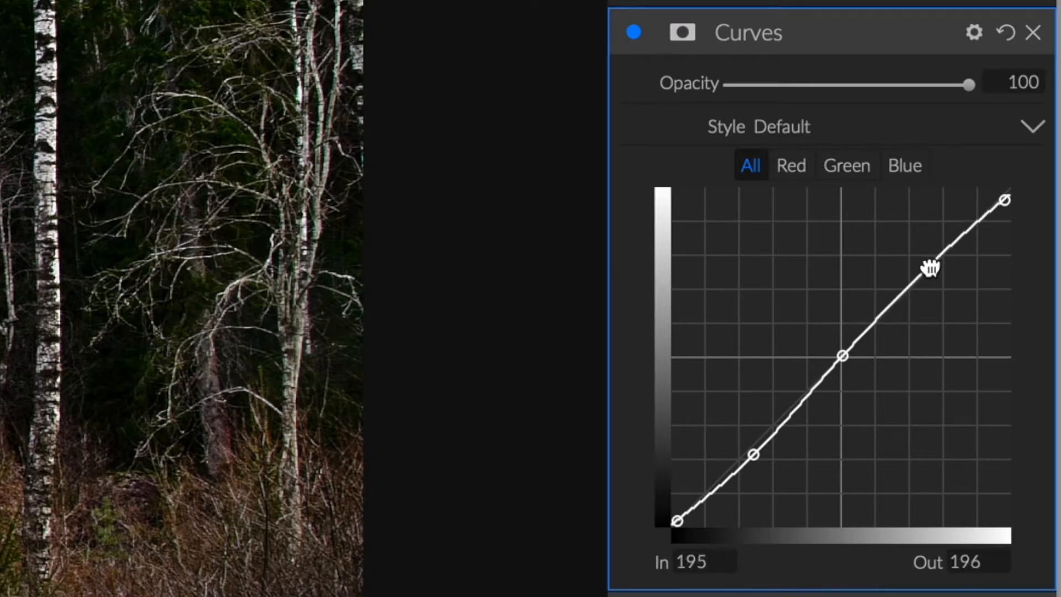
Raise the upper curve point to about In 187 / Out 202 for a stronger S-curve.
left_click_drag(930, 267, 927, 261)
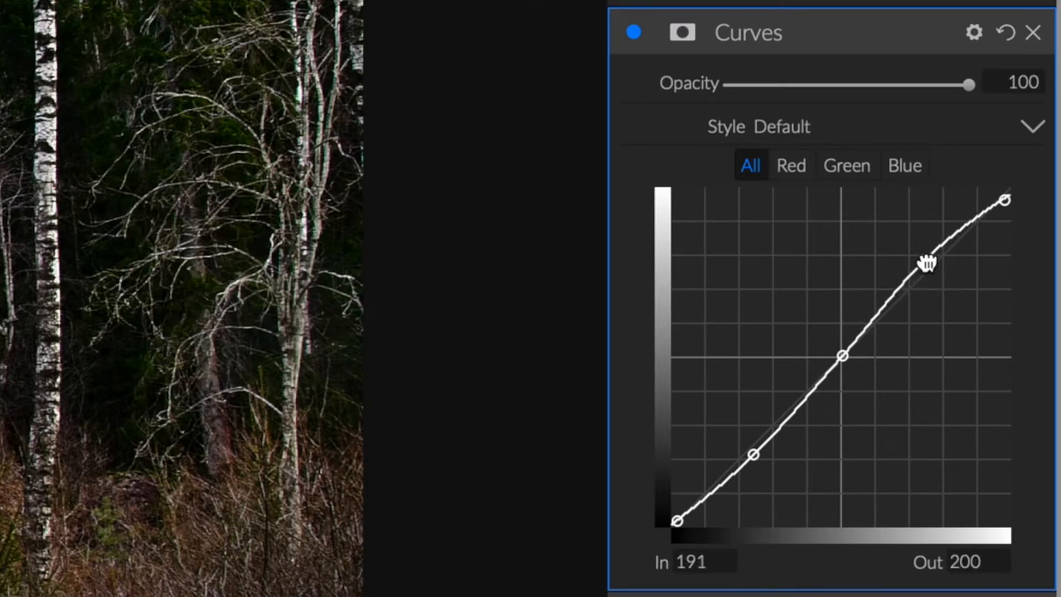
left_click_drag(927, 263, 928, 259)
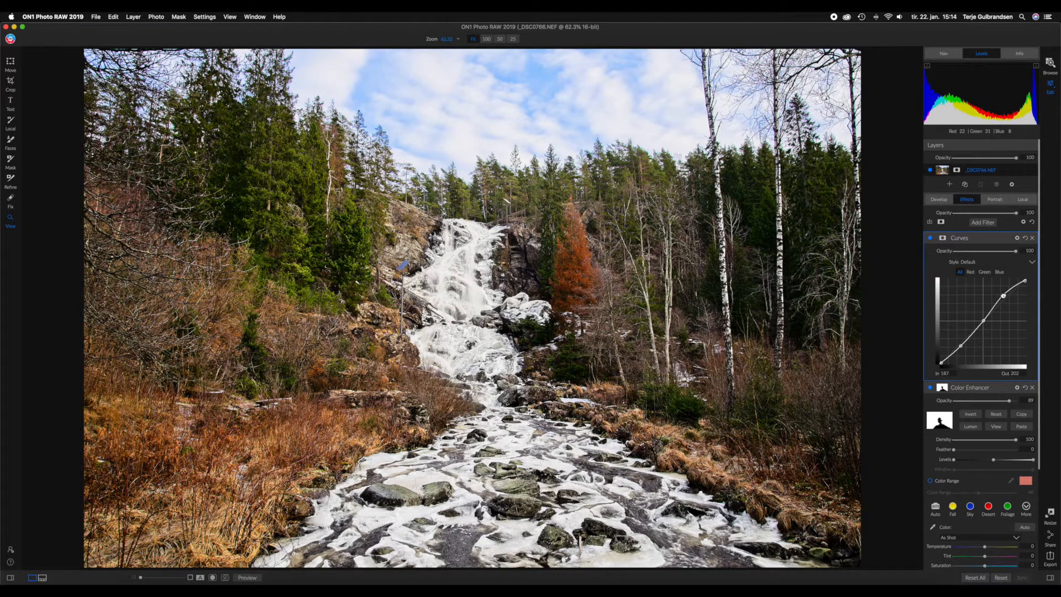
left_click_drag(1022, 286, 1024, 280)
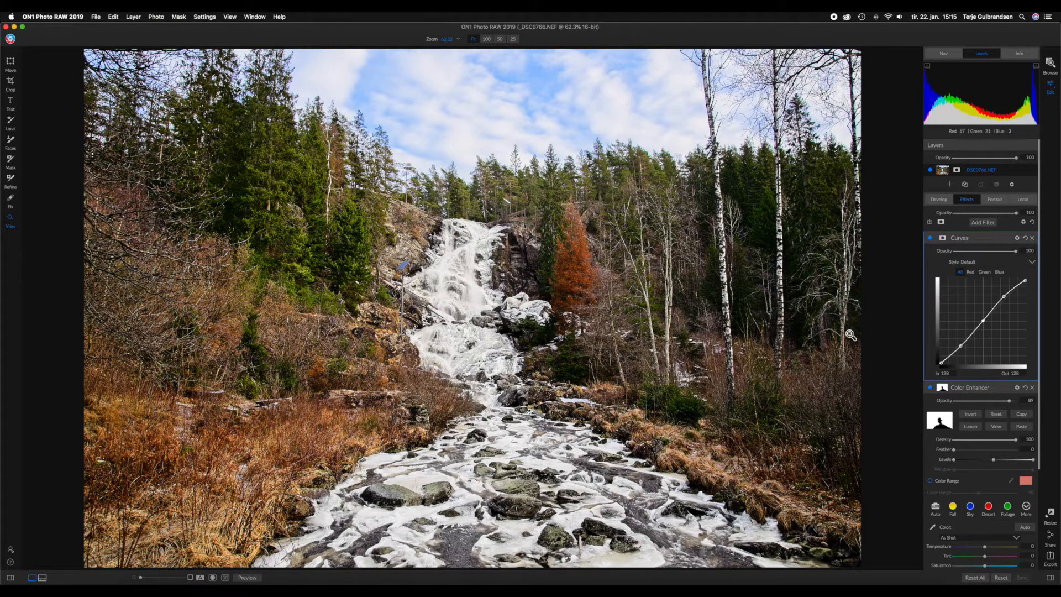
mouse_move(530, 282)
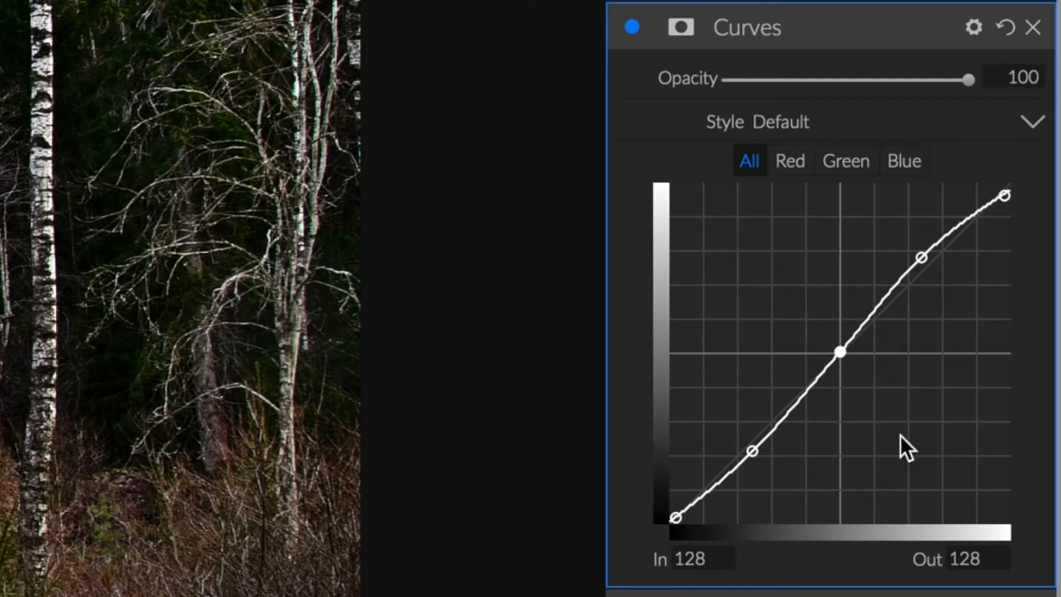
Nudge the curve's midpoint up to about In 130 / Out 132 to lift the midtones.
left_click_drag(839, 350, 844, 346)
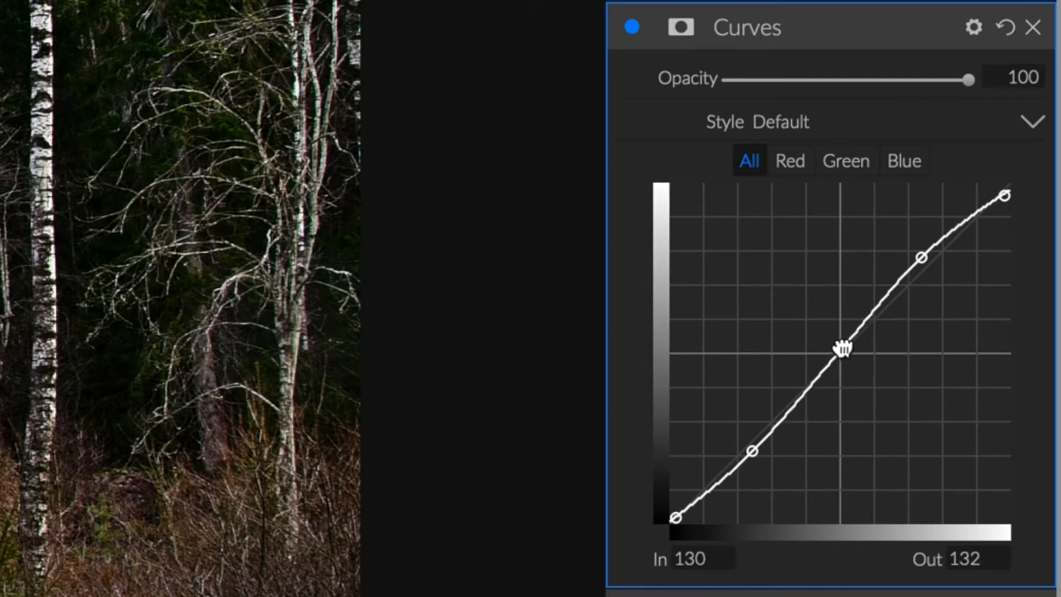
left_click_drag(843, 346, 844, 348)
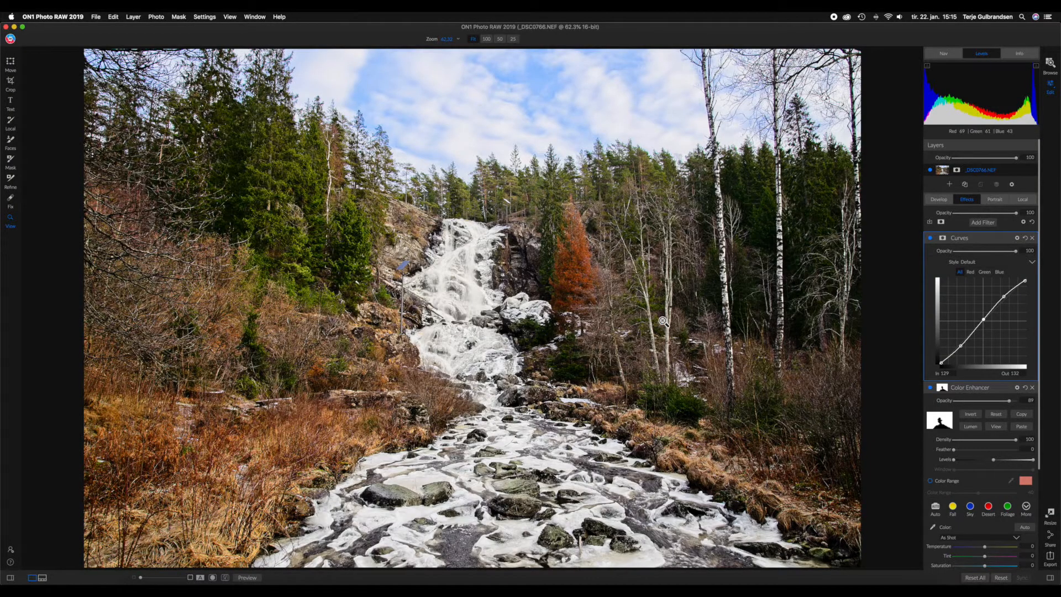
mouse_move(617, 366)
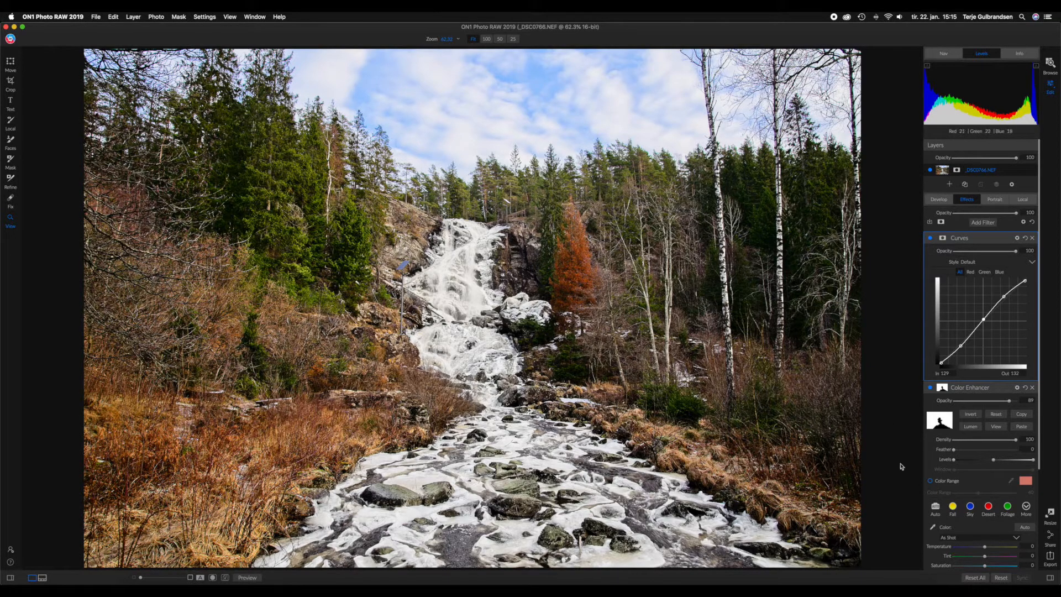
Bring up the Filters browser via Add Filter in the Effects tab.
left_click(981, 222)
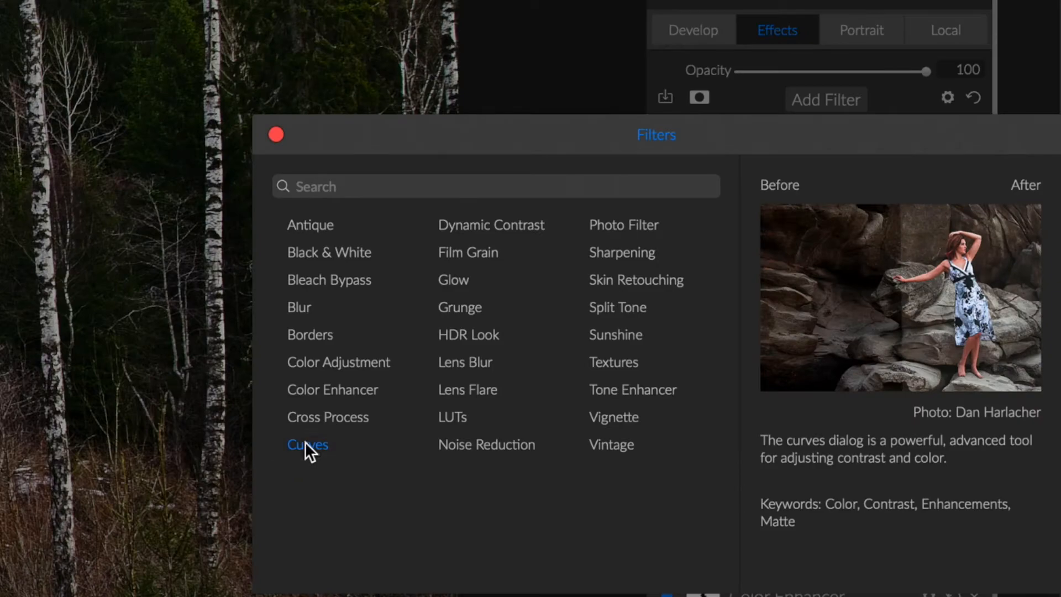
Add a second Curves filter from the Filters browser.
left_click(308, 444)
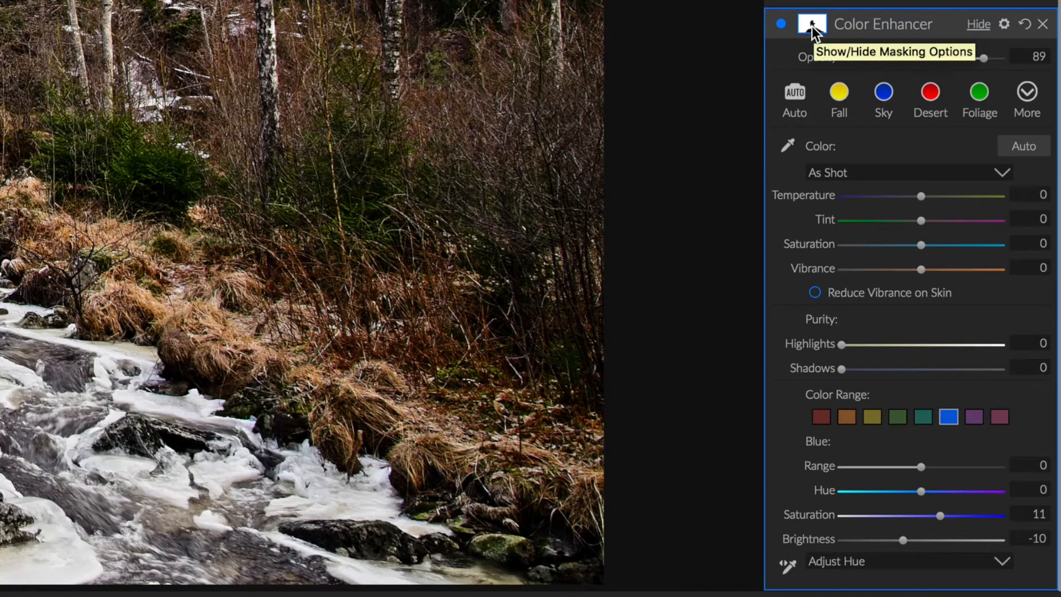
Show the masking options on the new Curves filter's header.
left_click(812, 23)
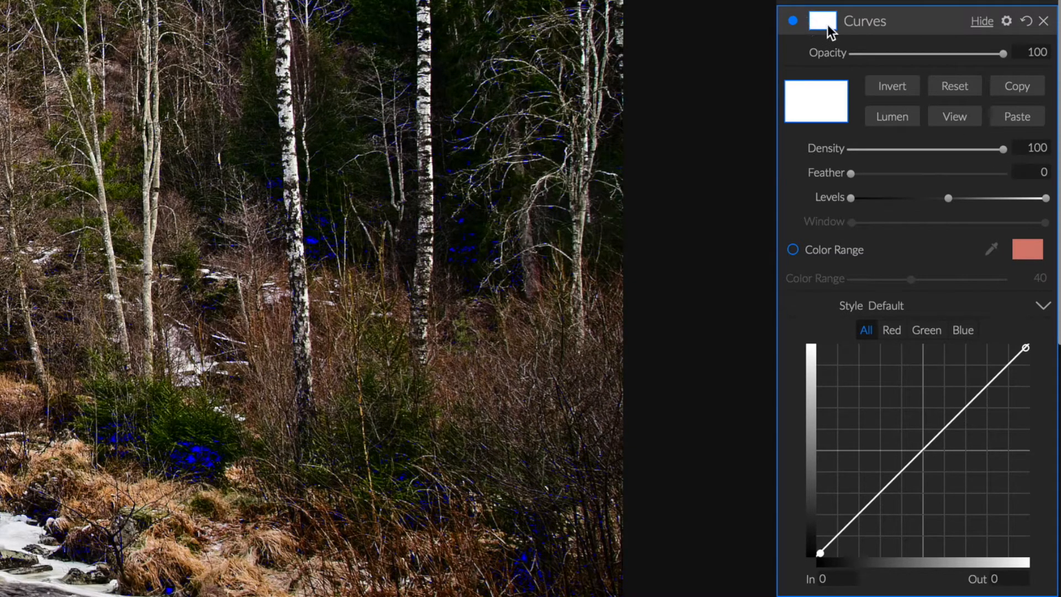
Invert the new Curves filter's mask so its thumbnail turns black.
left_click(822, 20)
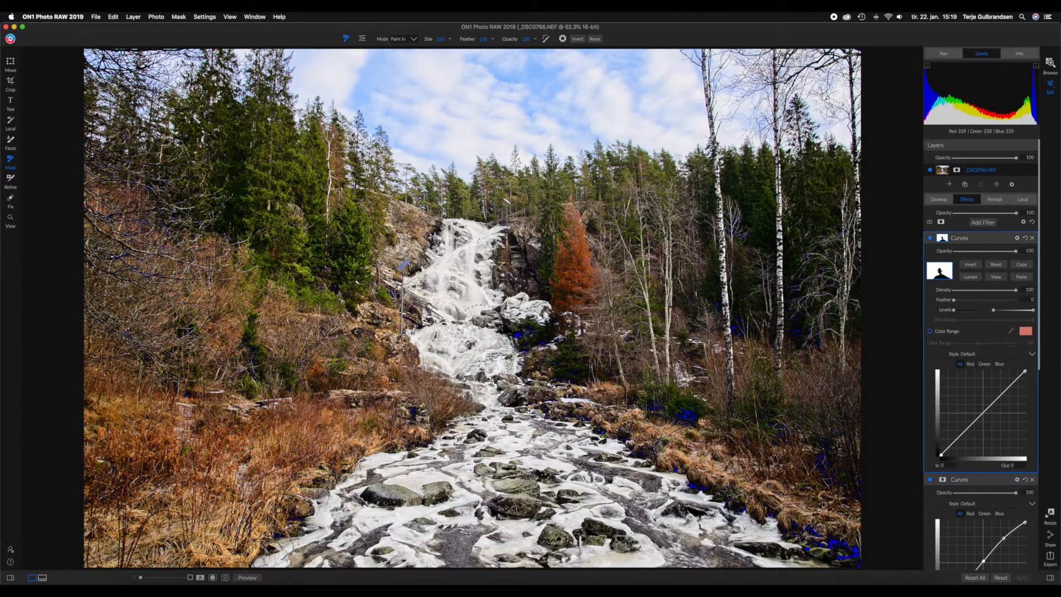
mouse_move(452, 140)
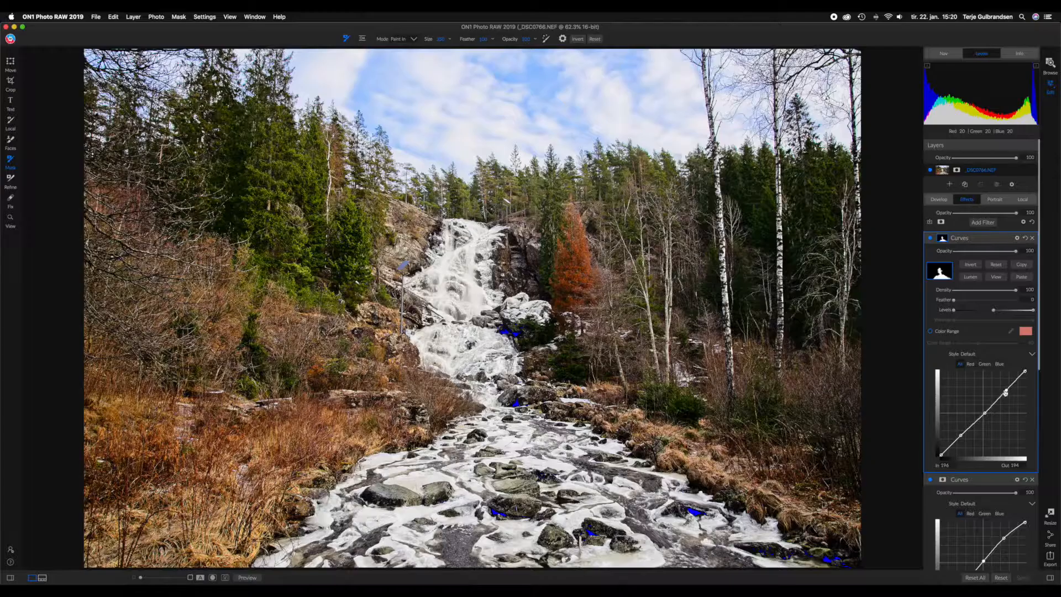
Shape a multi-point curve anchoring the shadows and lifting midtones and highlights.
left_click_drag(1004, 392, 1004, 388)
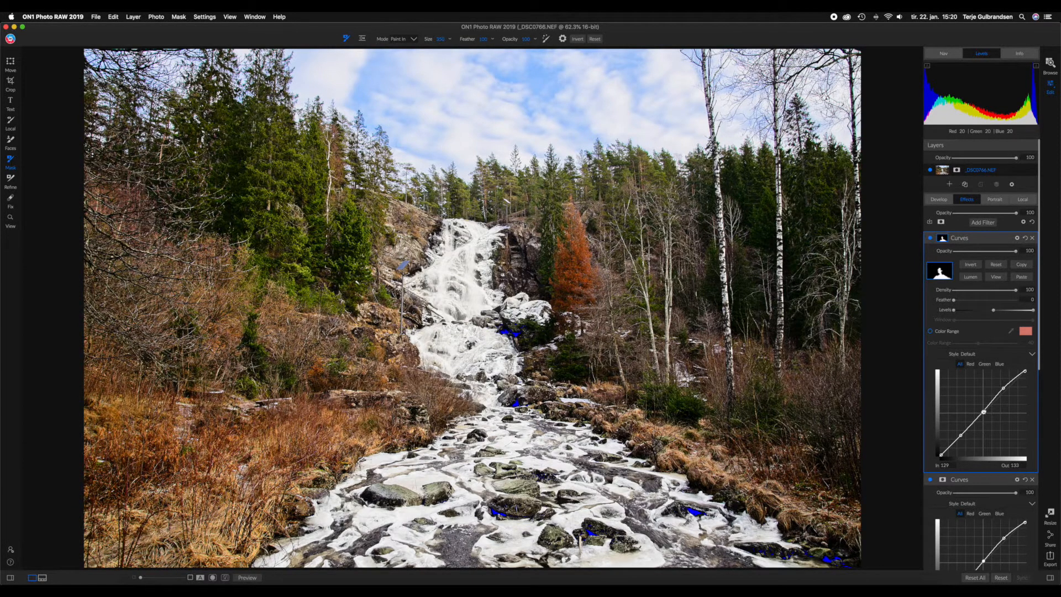
left_click_drag(984, 411, 962, 436)
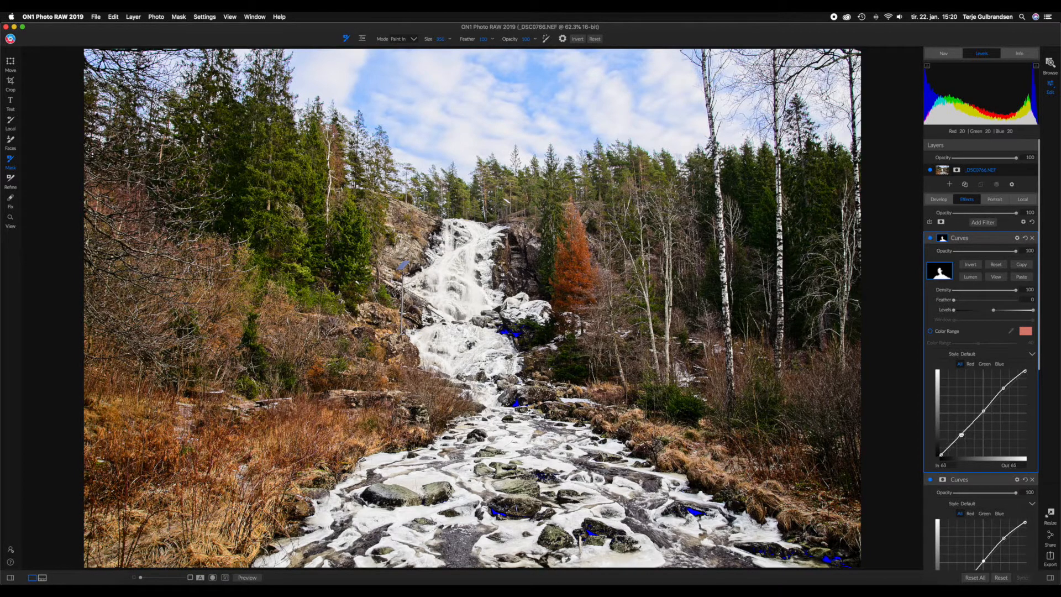
left_click_drag(962, 434, 961, 430)
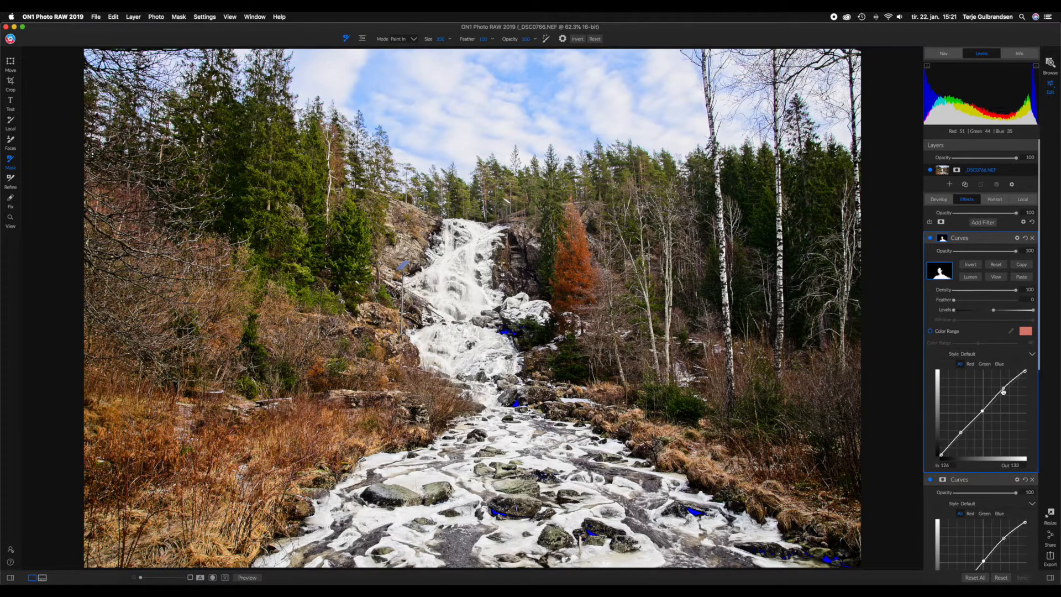
left_click_drag(1003, 391, 997, 387)
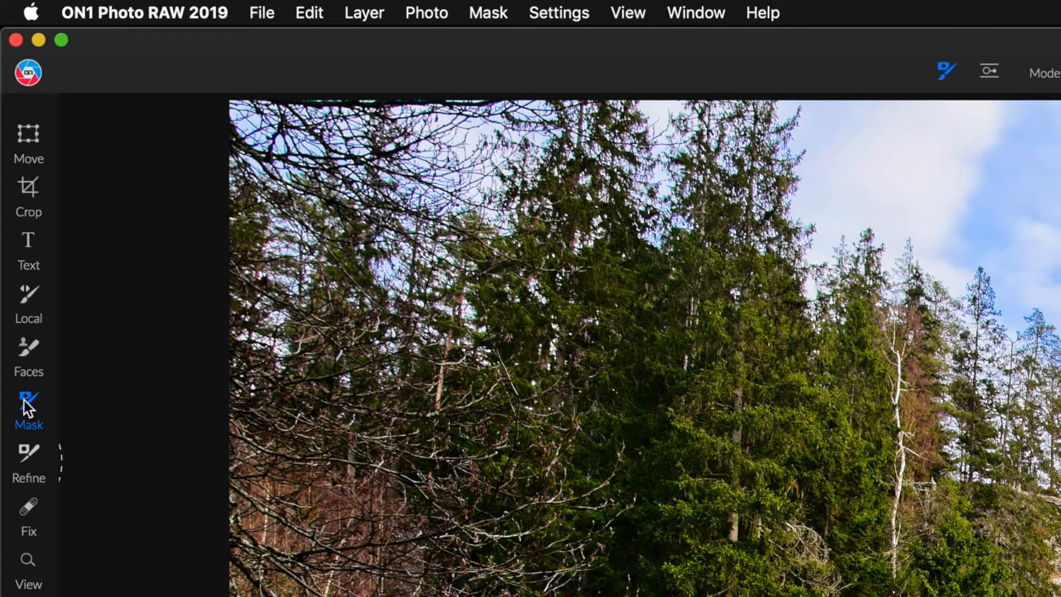
mouse_move(29, 402)
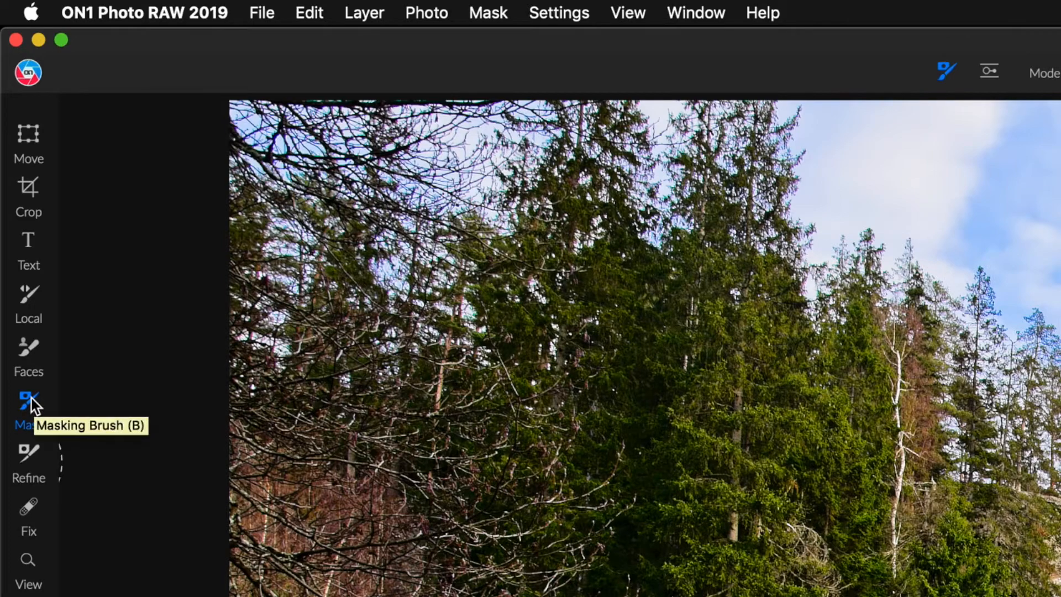
Activate the Masking Brush in Paint Out mode, size 350, feather 100.
left_click(29, 397)
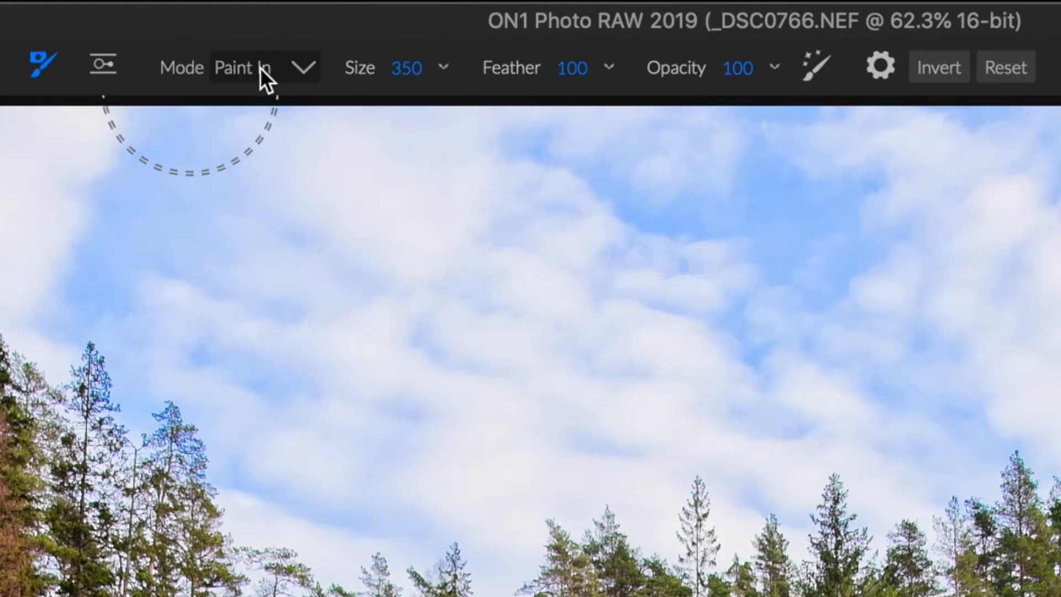
left_click(264, 67)
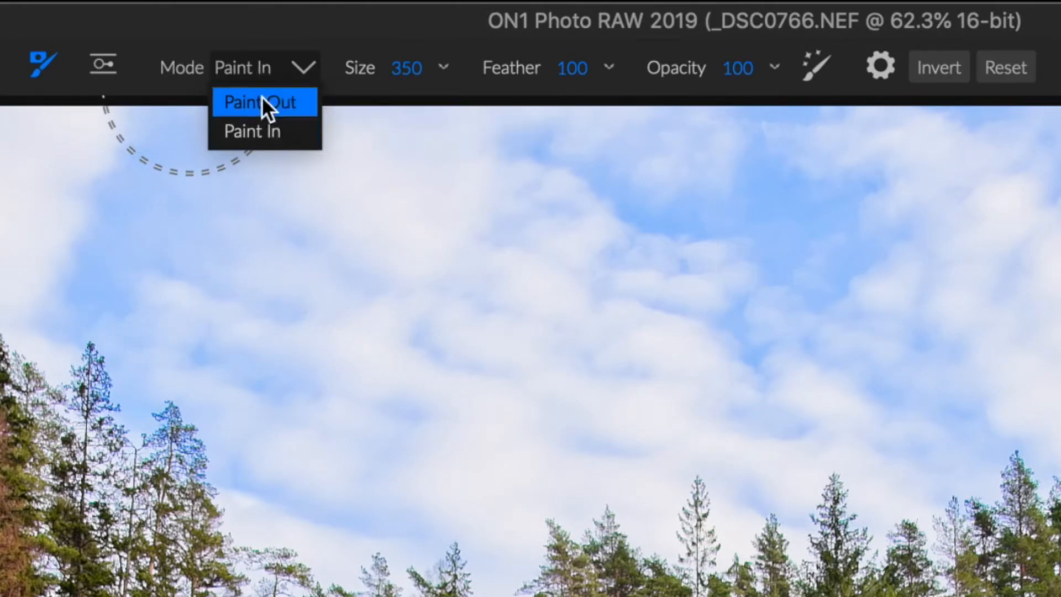
left_click(258, 102)
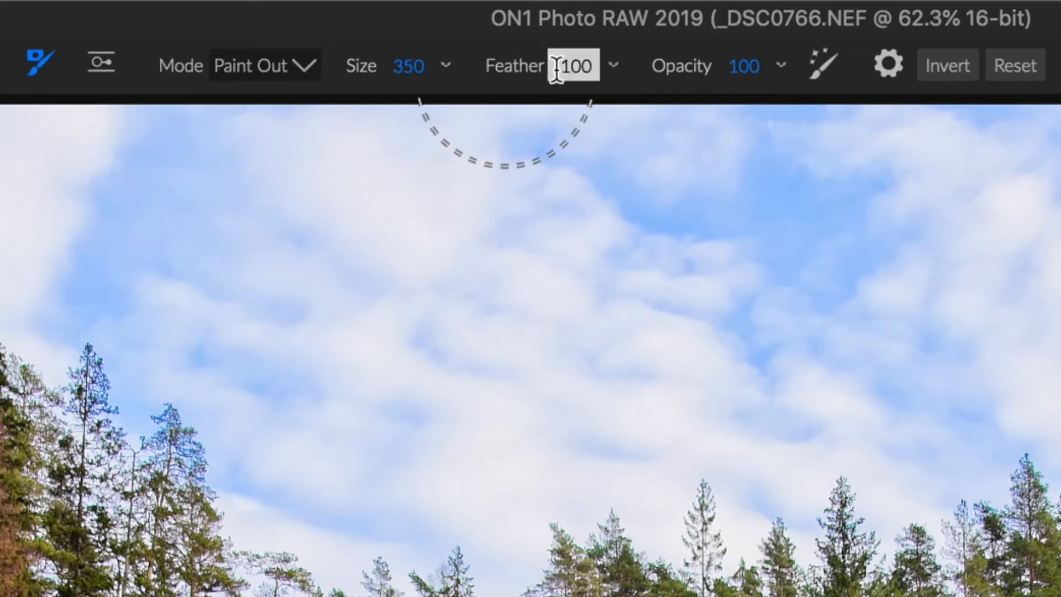
mouse_move(606, 74)
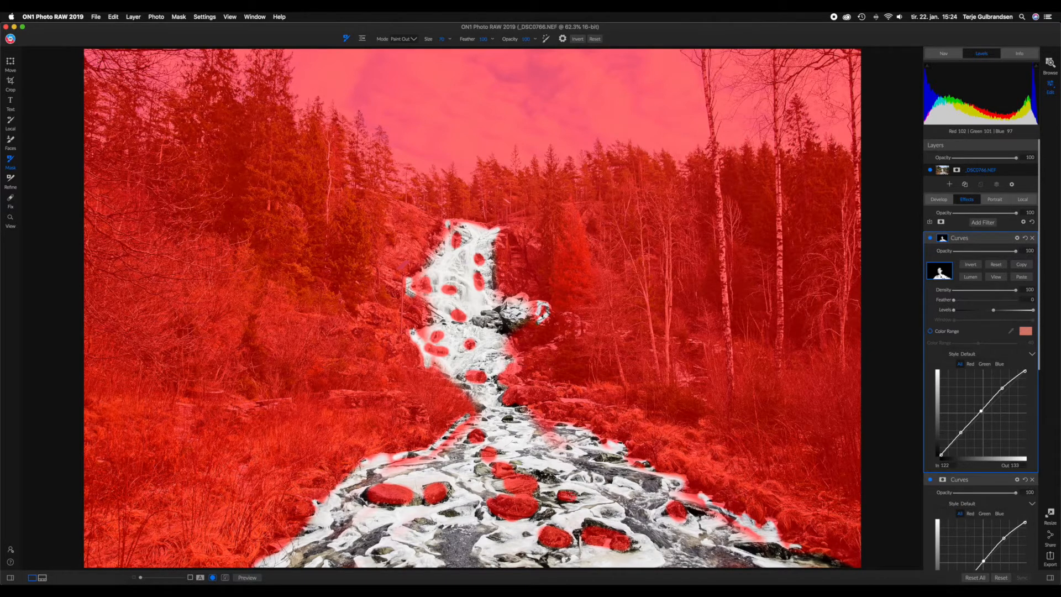
mouse_move(666, 315)
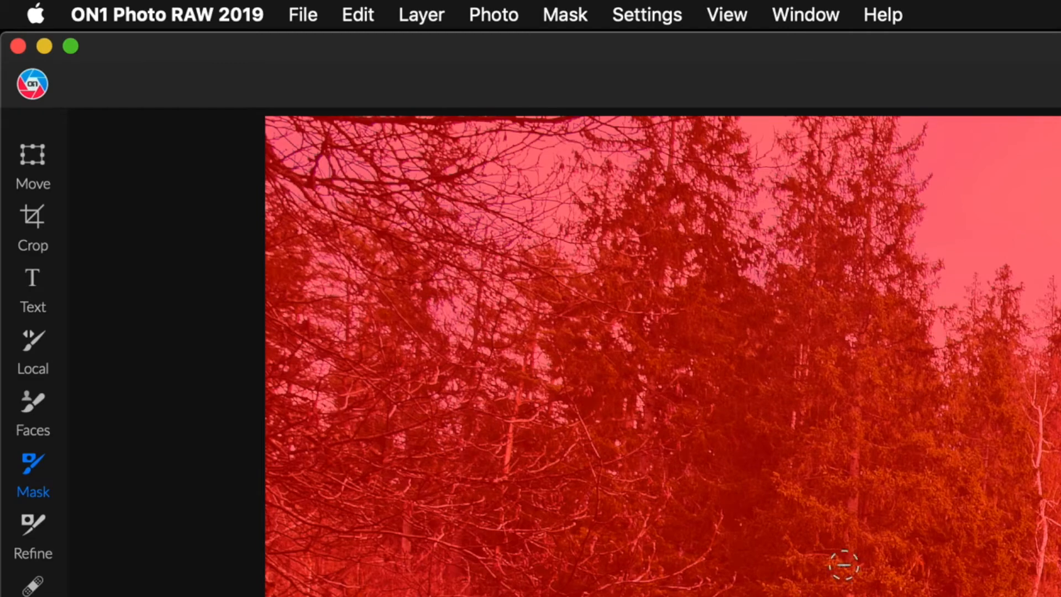
mouse_move(572, 31)
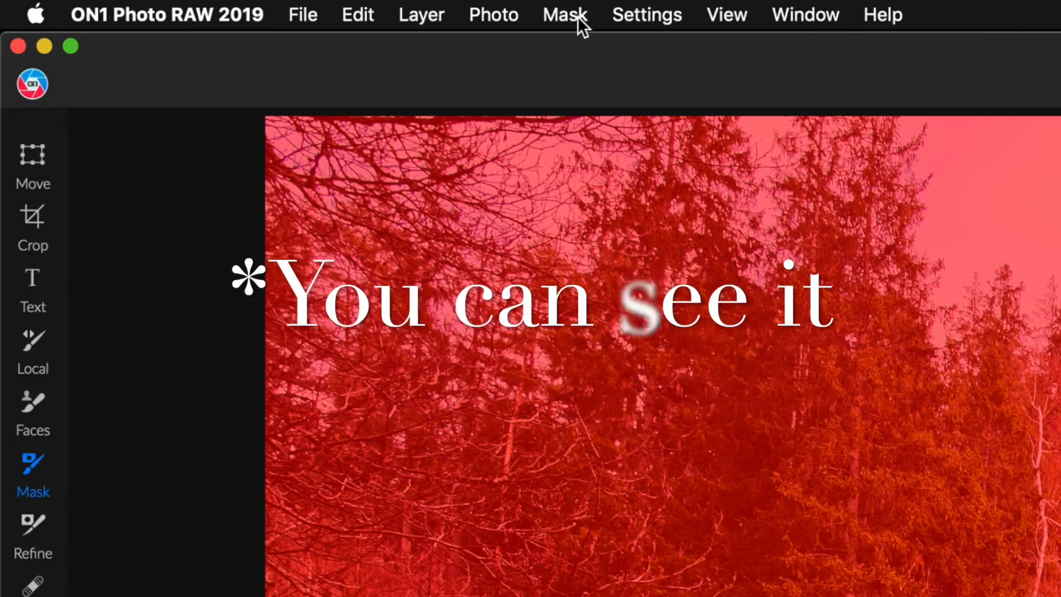
left_click(564, 15)
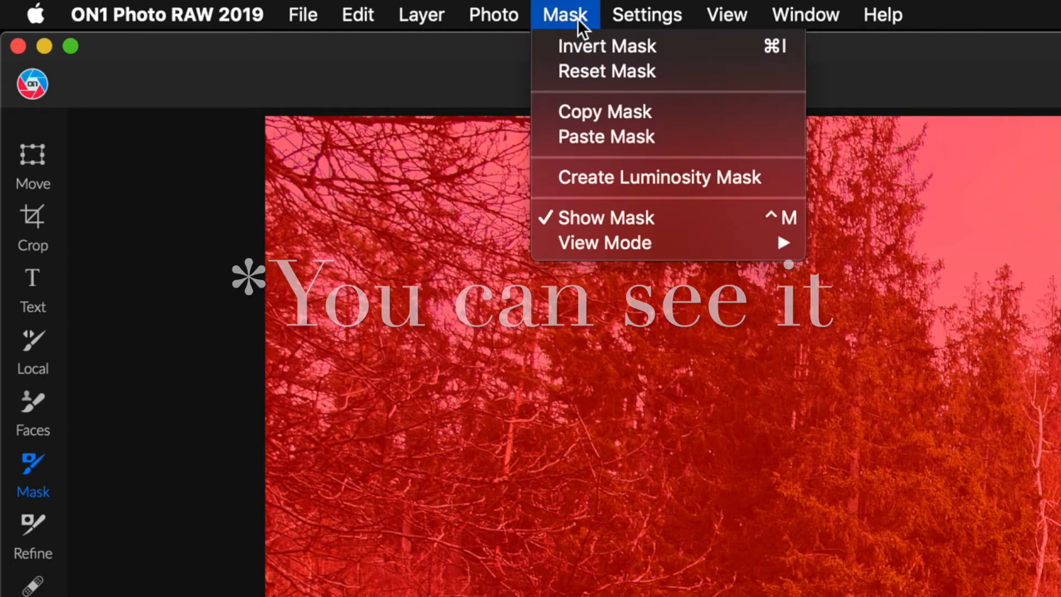
mouse_move(603, 242)
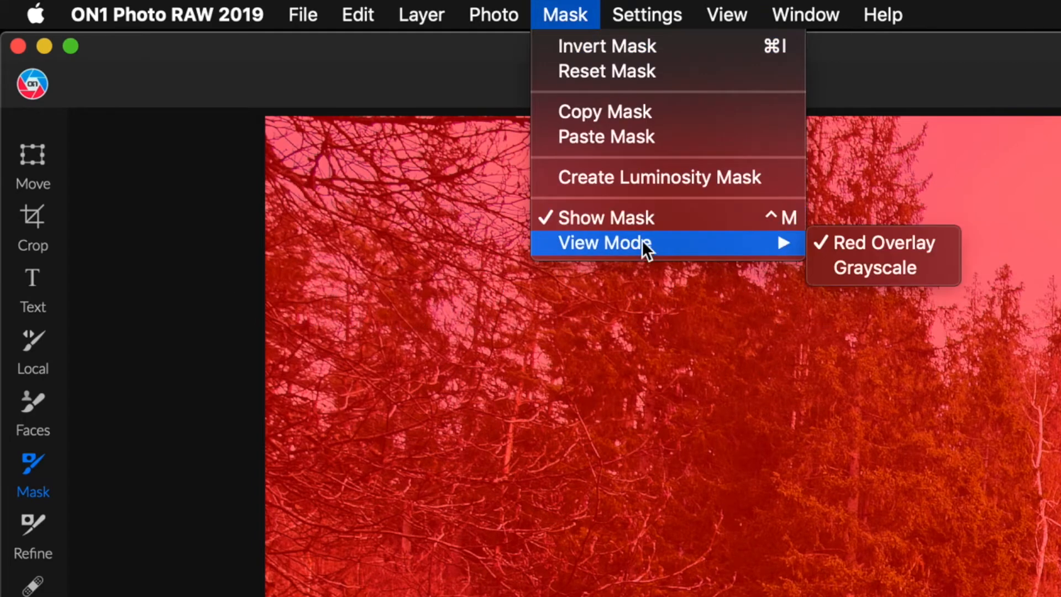
mouse_move(886, 269)
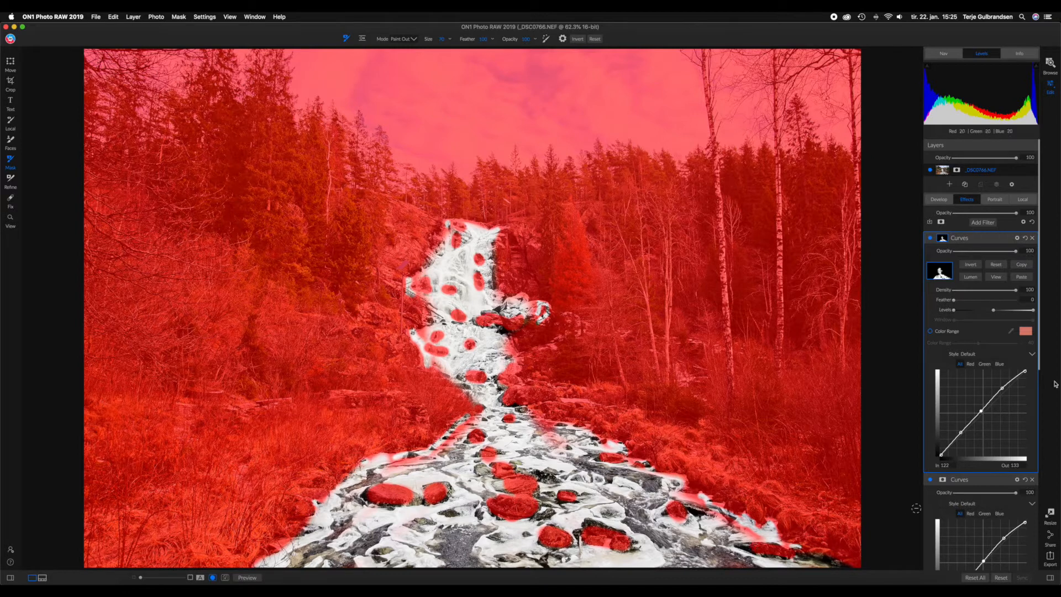
mouse_move(1014, 286)
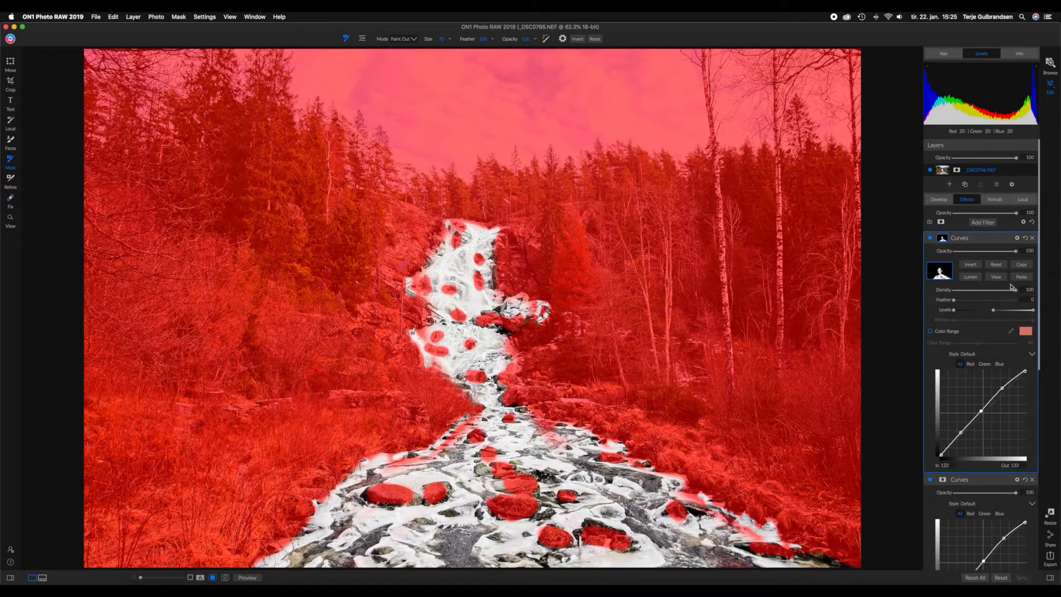